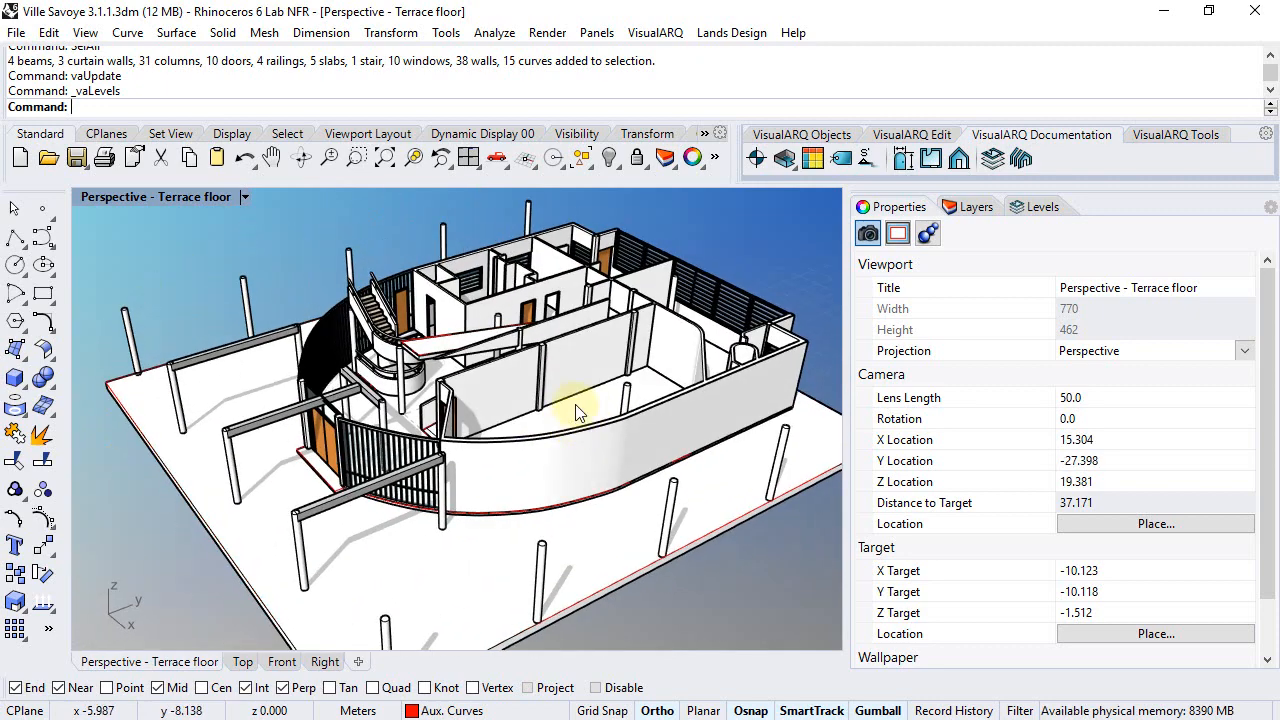
{"action": "mouse_move", "coordinate": [1042, 207]}
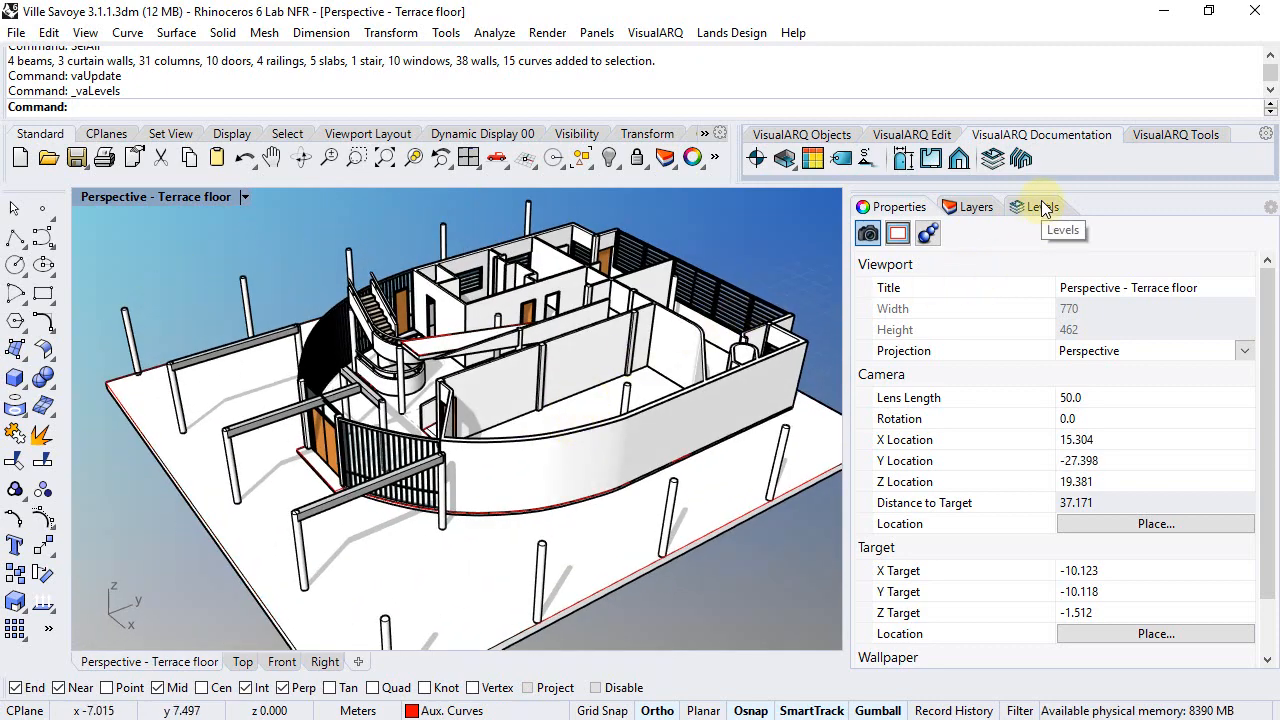
Step: Make First floor the current level from the Levels list
{"action": "left_click", "coordinate": [1042, 206]}
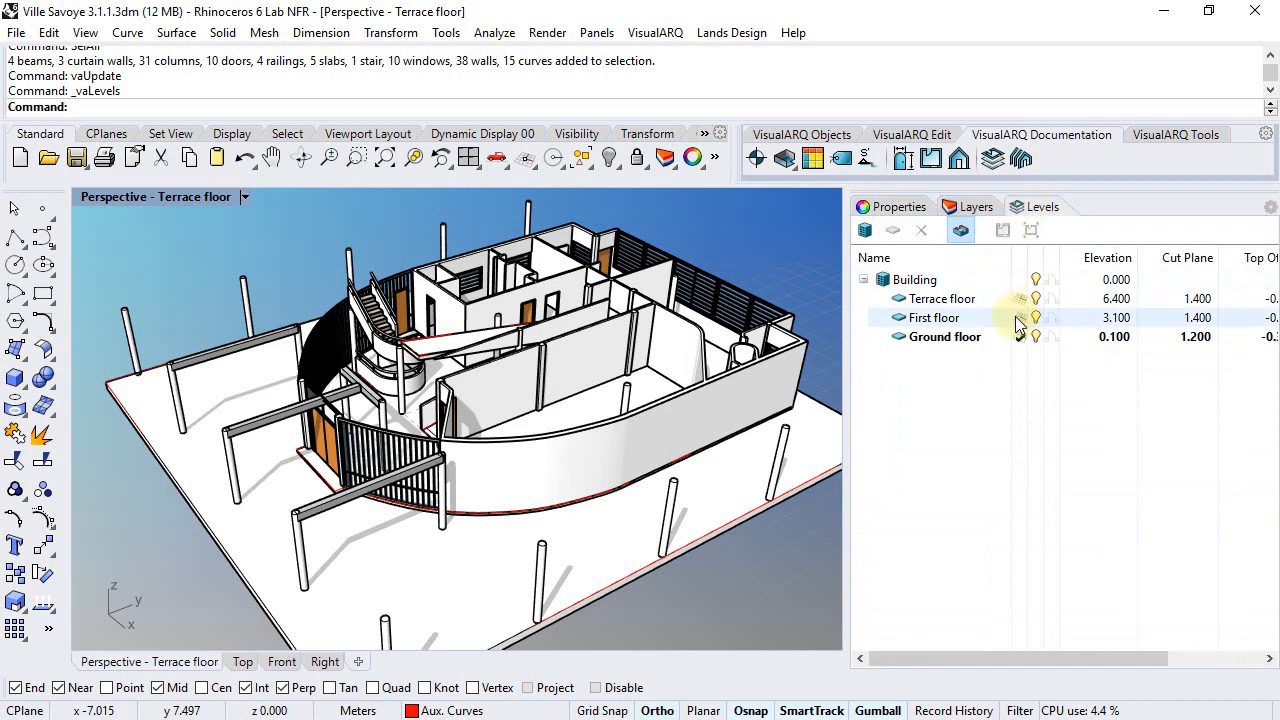
{"action": "left_click", "coordinate": [932, 317]}
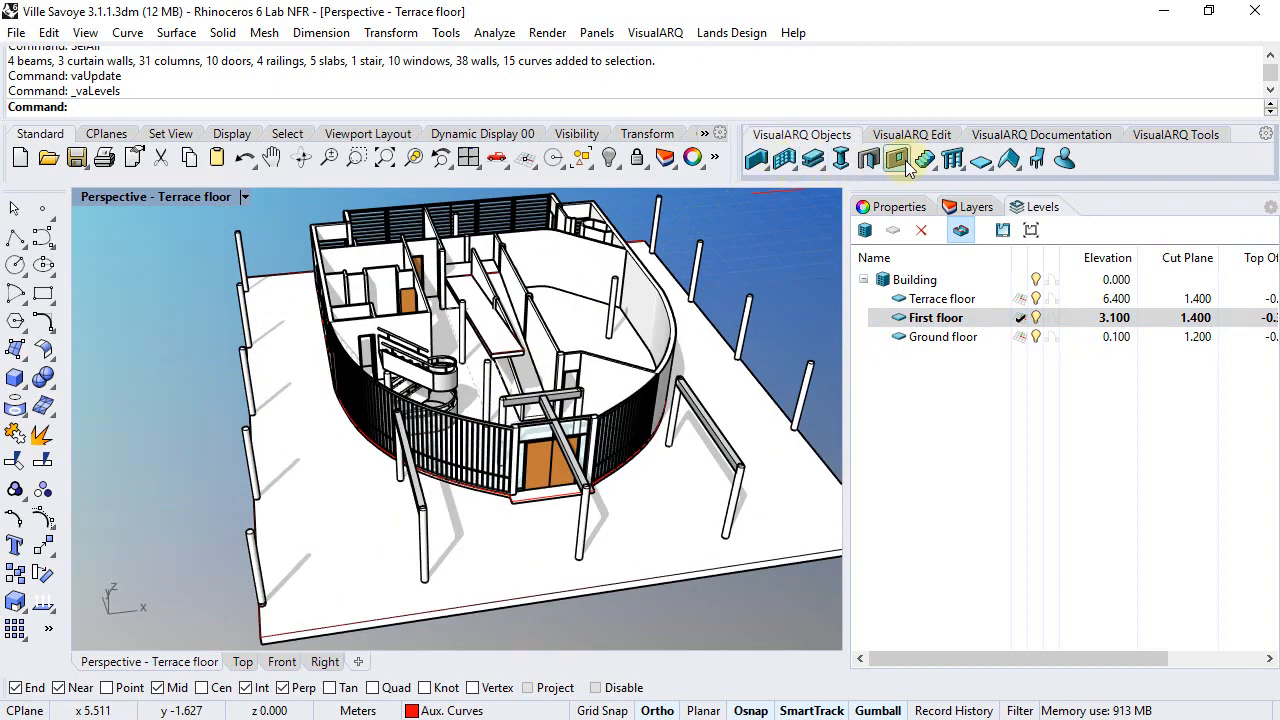
Step: Draw a rectangular slab enclosing the whole building on First floor
{"action": "left_click", "coordinate": [897, 158]}
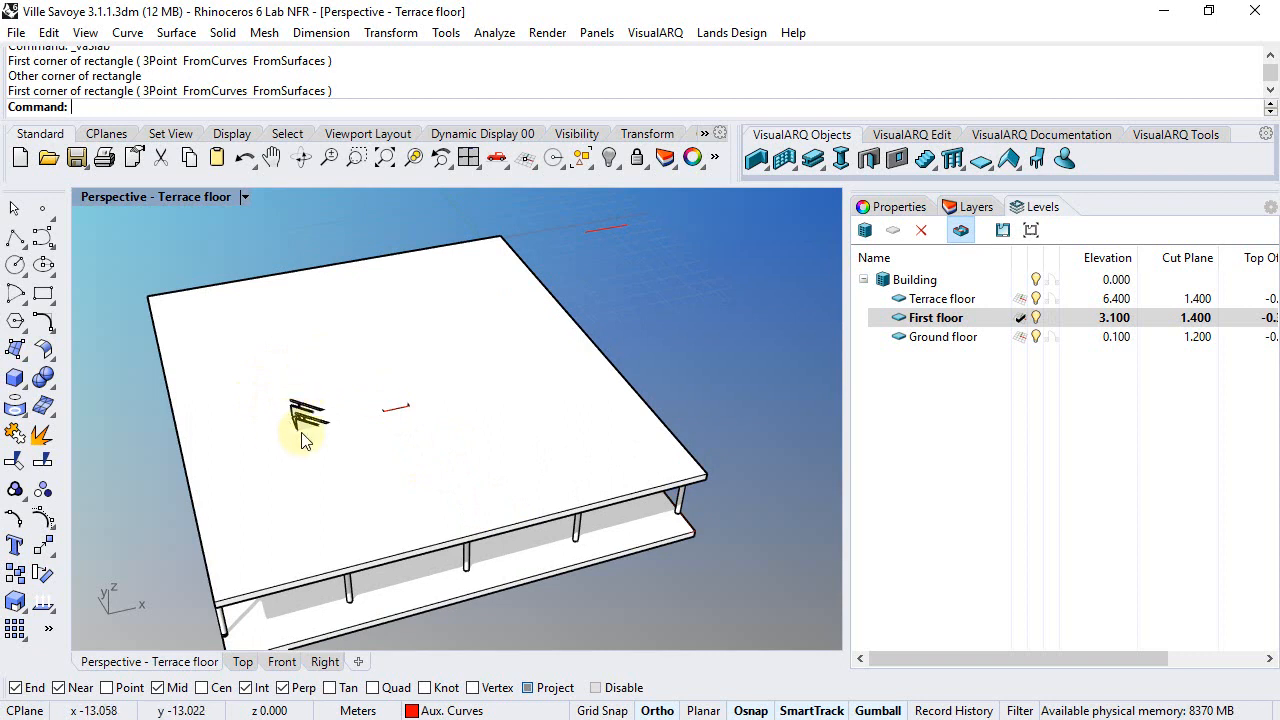
{"action": "mouse_move", "coordinate": [422, 355]}
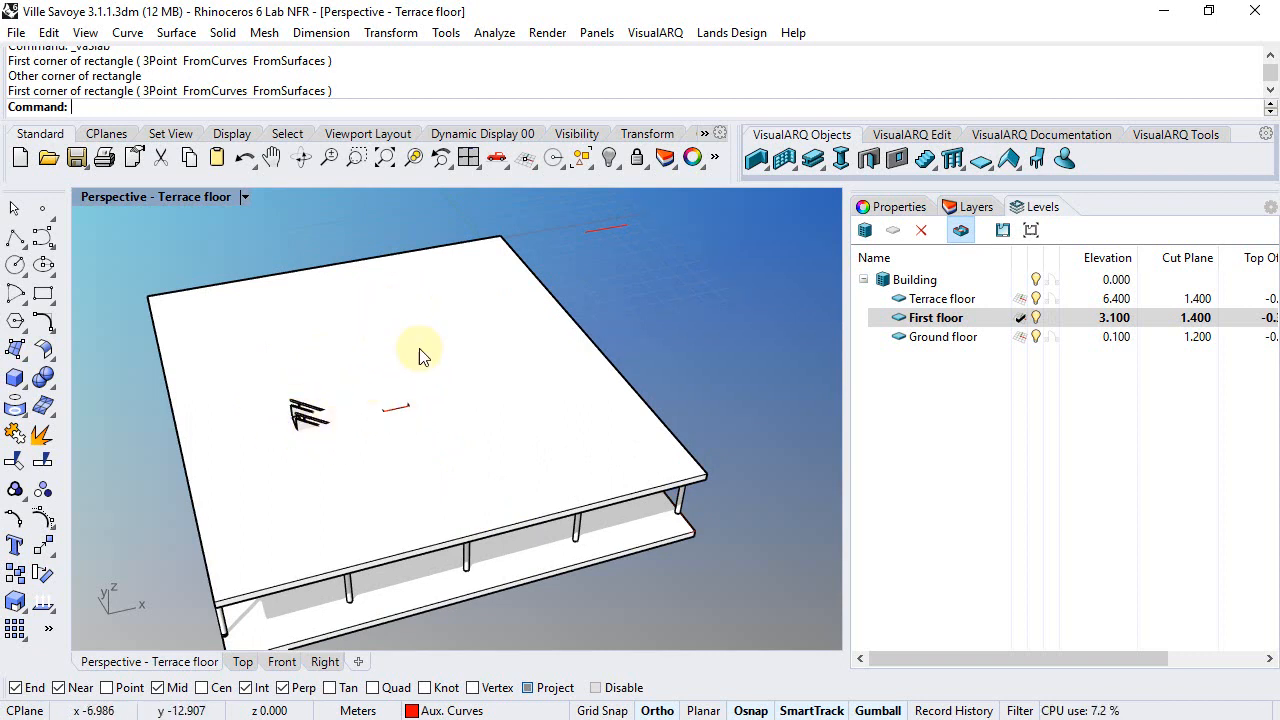
{"action": "mouse_move", "coordinate": [345, 417]}
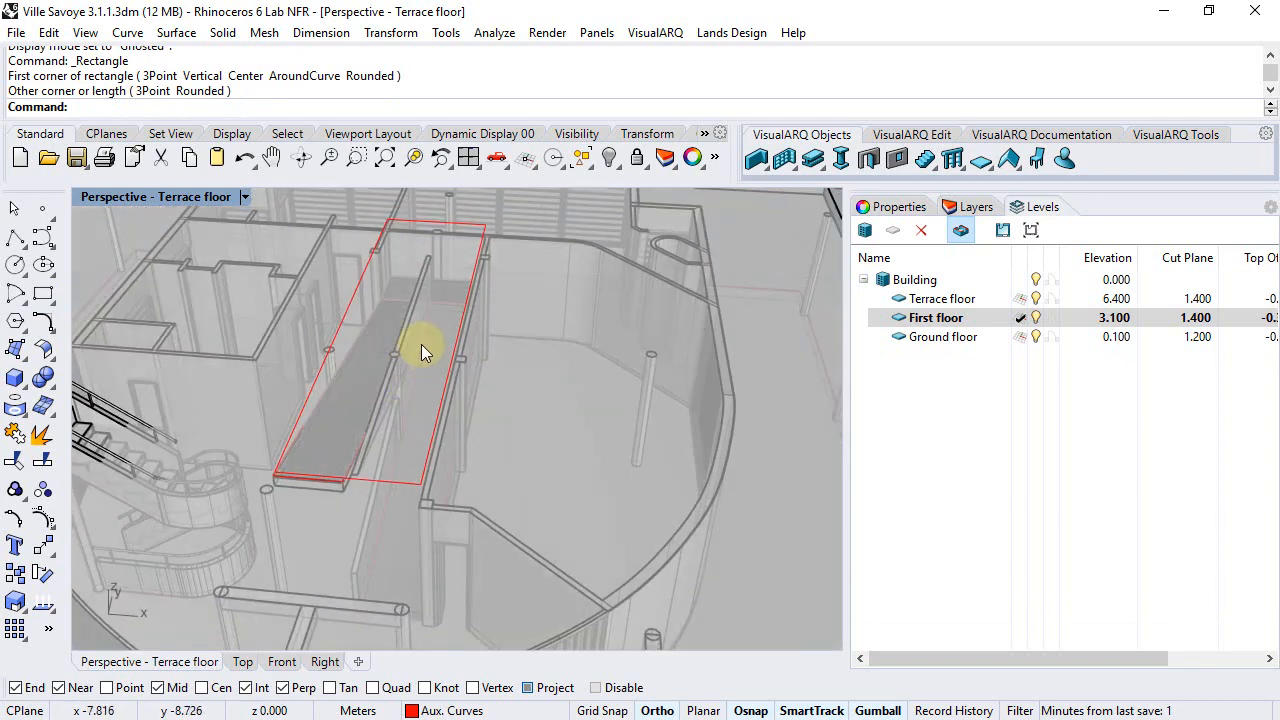
Step: Subtract the ramp rectangle boundary from the first-floor slab
{"action": "left_click", "coordinate": [981, 158]}
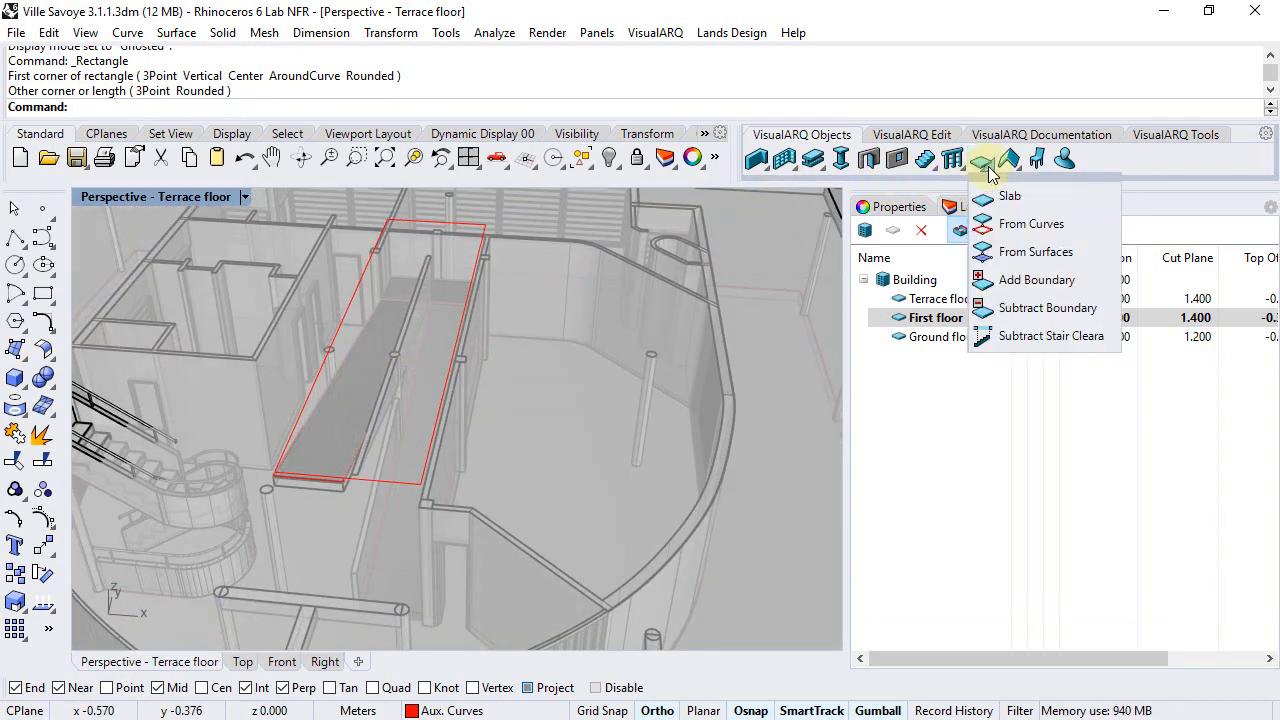
{"action": "mouse_move", "coordinate": [1047, 308]}
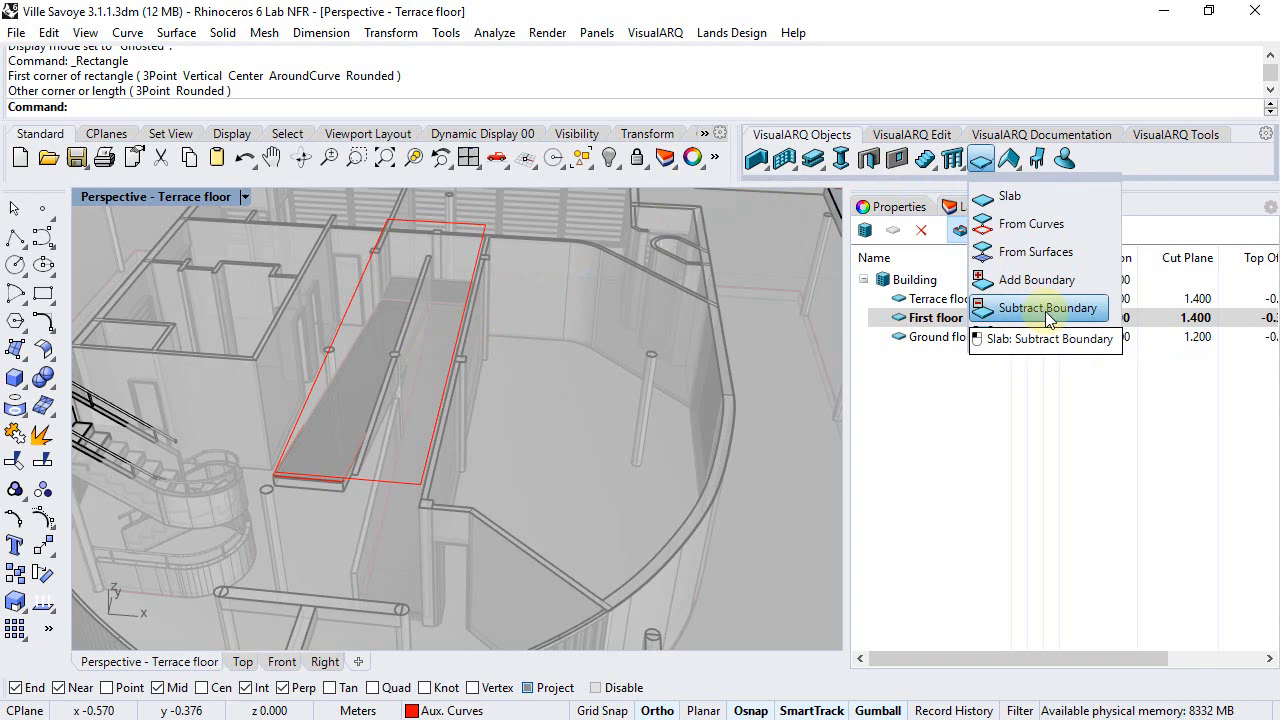
{"action": "left_click", "coordinate": [1045, 307]}
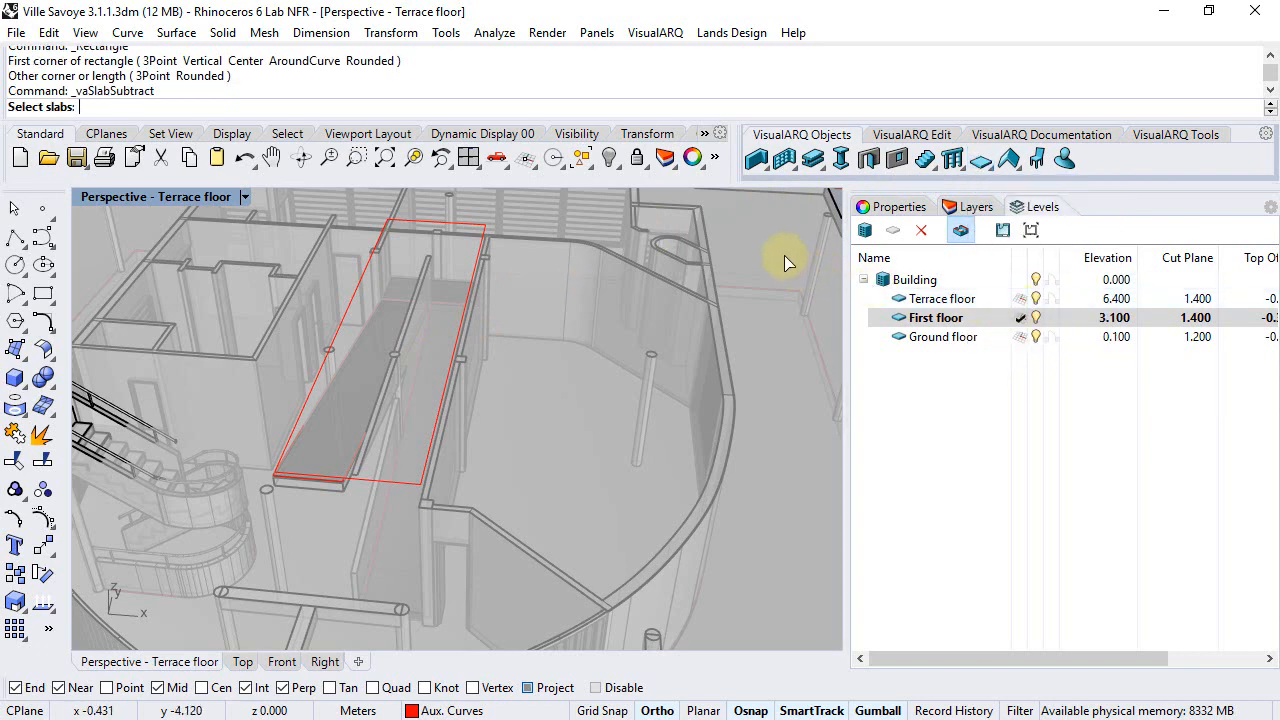
{"action": "left_click", "coordinate": [402, 321]}
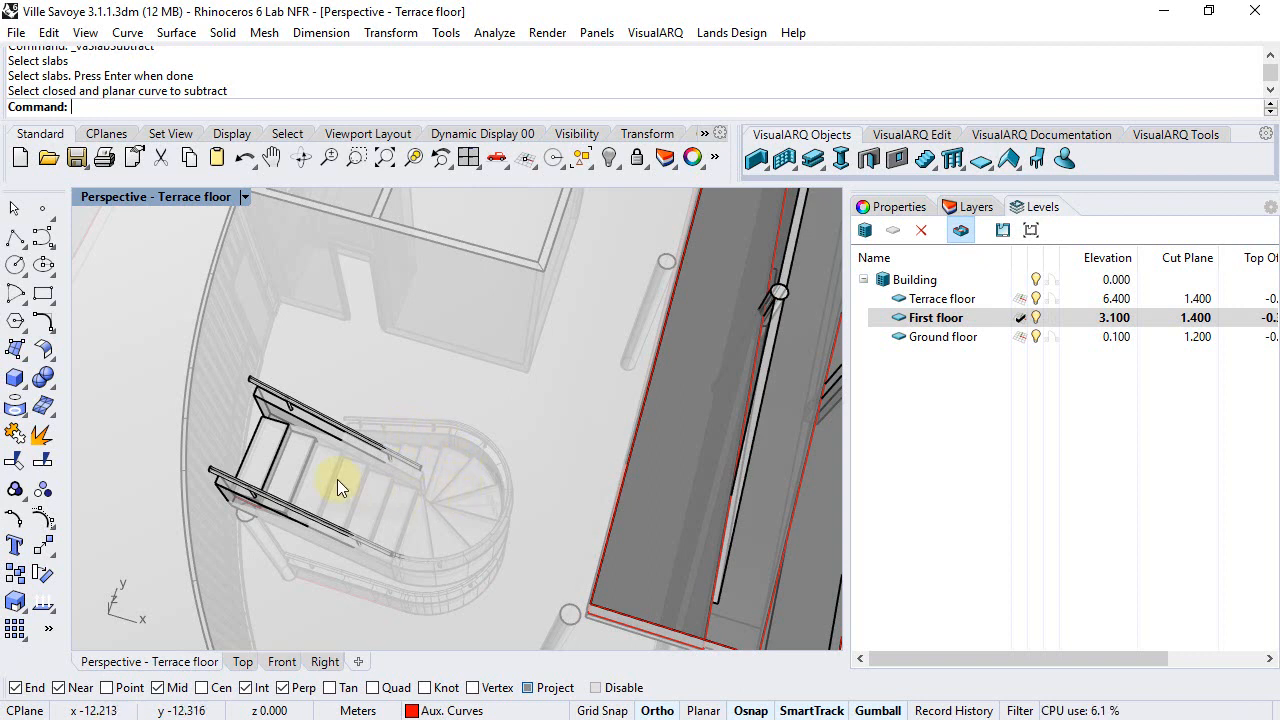
{"action": "mouse_move", "coordinate": [310, 473]}
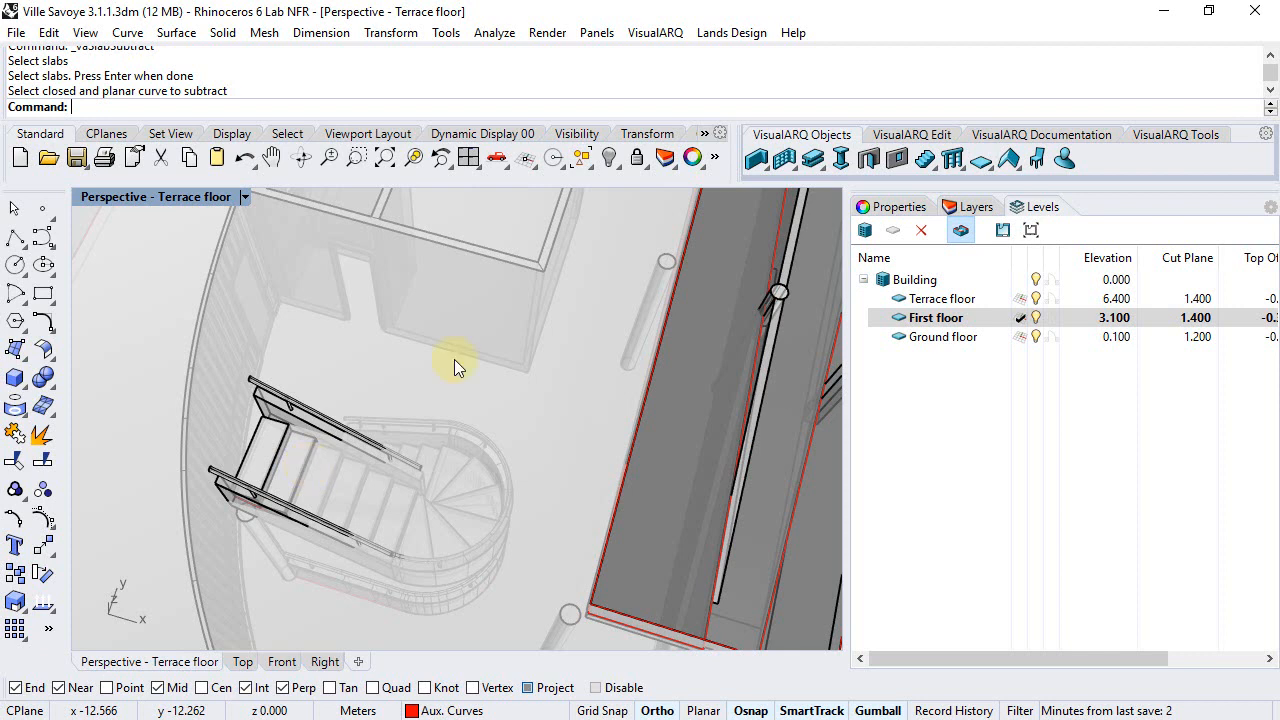
Step: Cut a stair clearance opening in the first-floor slab with clearance height 2
{"action": "left_click", "coordinate": [982, 158]}
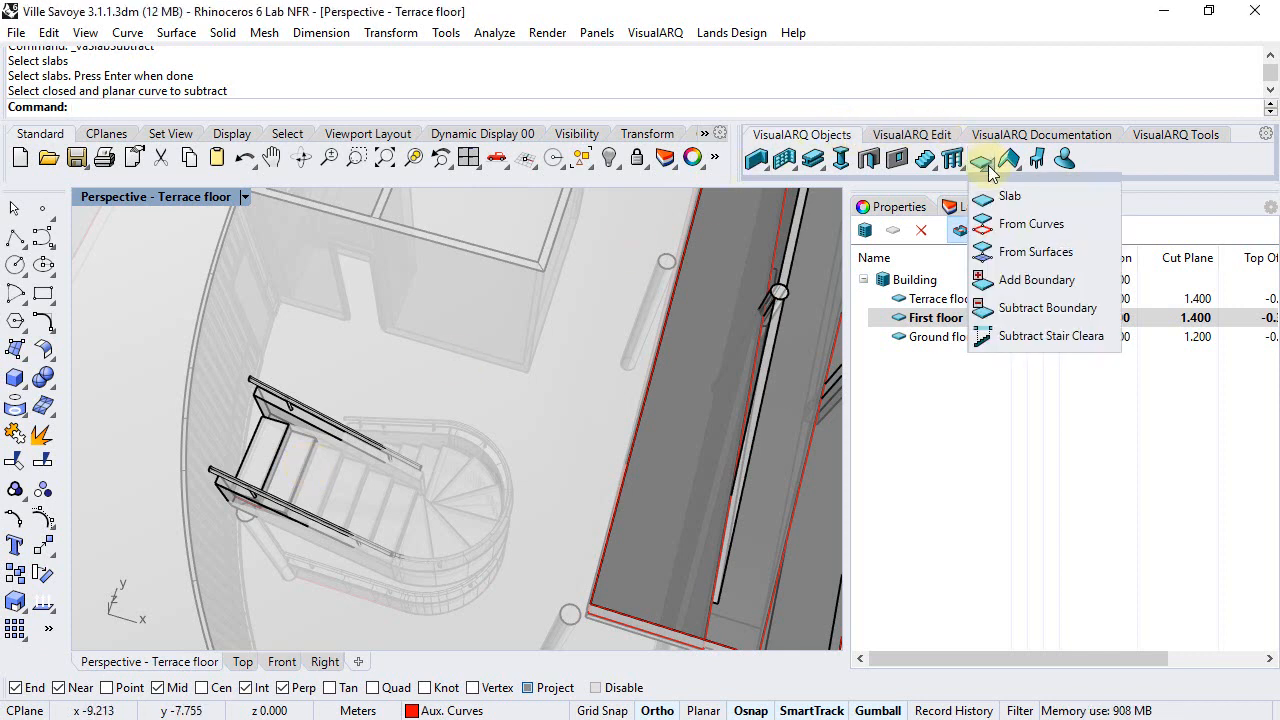
{"action": "mouse_move", "coordinate": [1044, 335]}
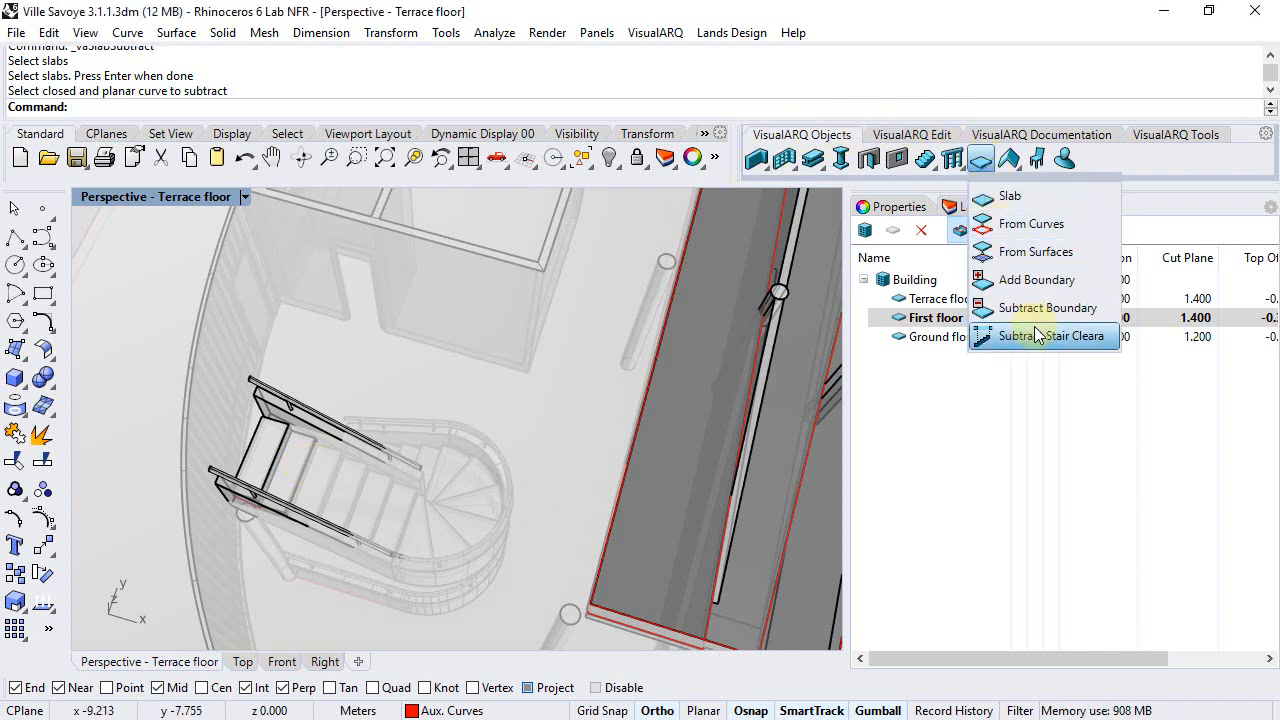
{"action": "left_click", "coordinate": [1045, 335]}
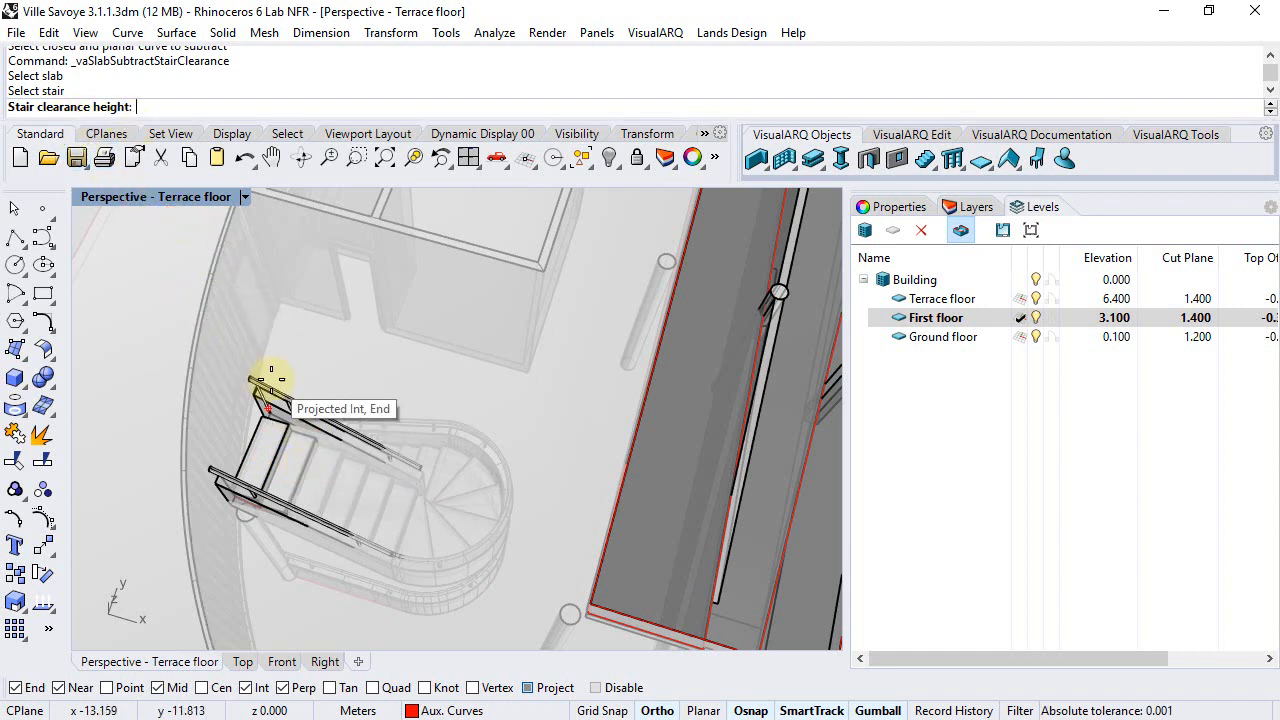
{"action": "type", "text": "2"}
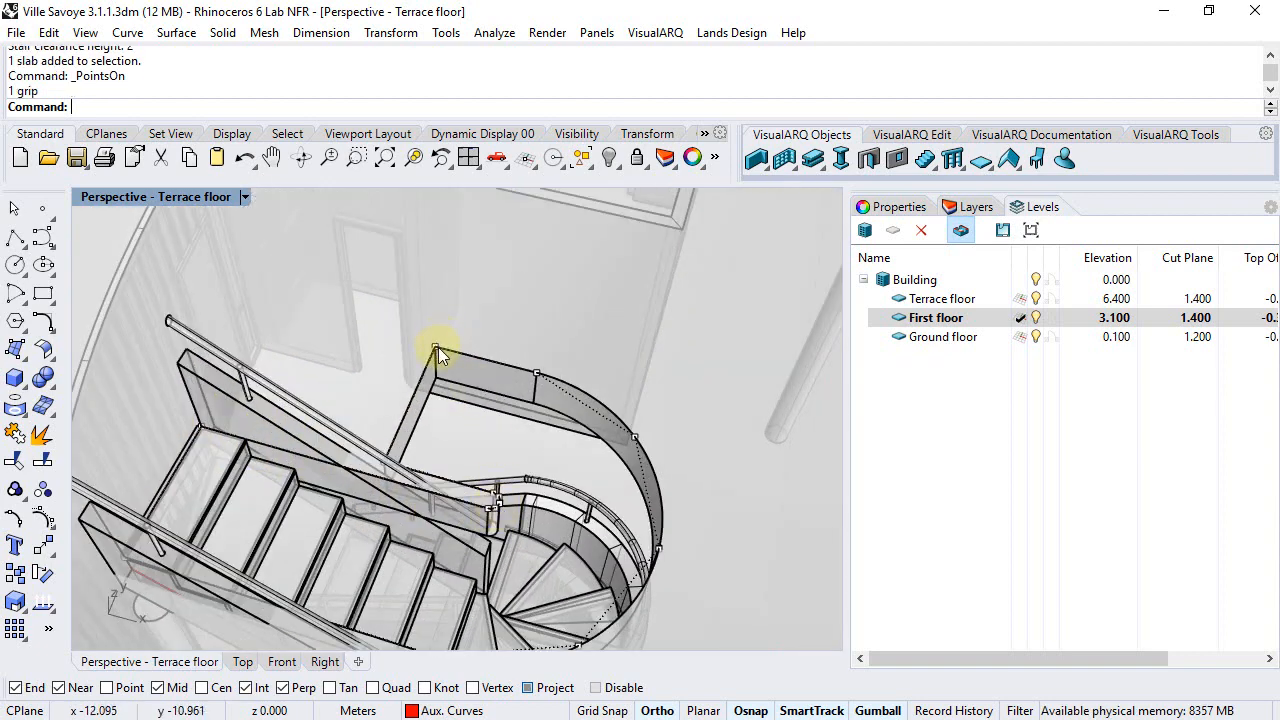
Step: Move the stair opening's corner point and outline the stair in Top view
{"action": "left_click", "coordinate": [440, 360]}
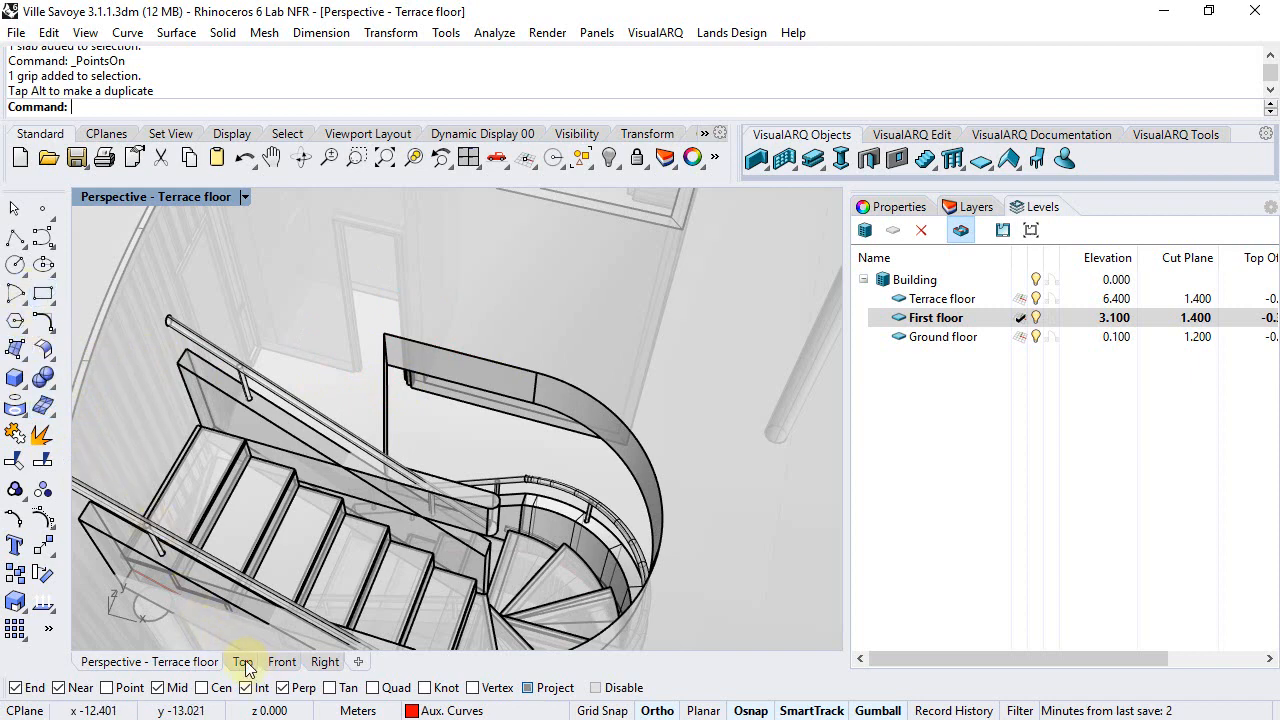
{"action": "left_click", "coordinate": [242, 661]}
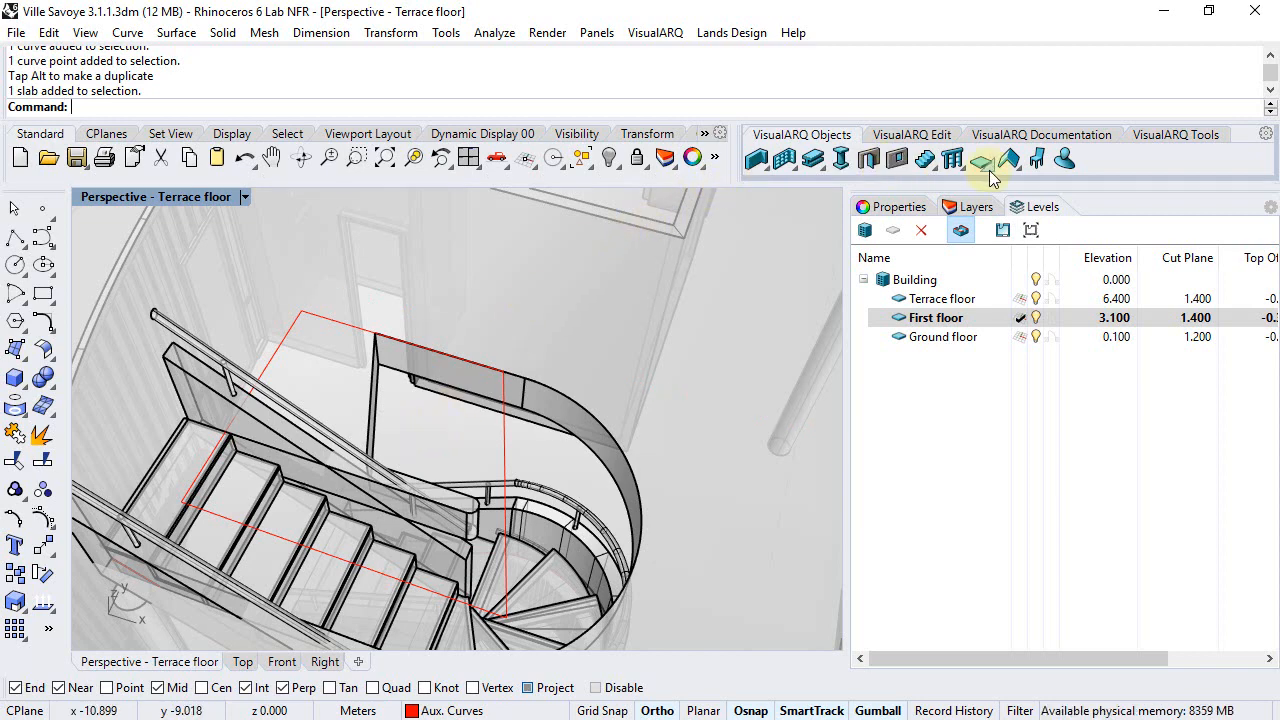
Step: Subtract the stair outline curve from the first-floor slab
{"action": "left_click", "coordinate": [980, 158]}
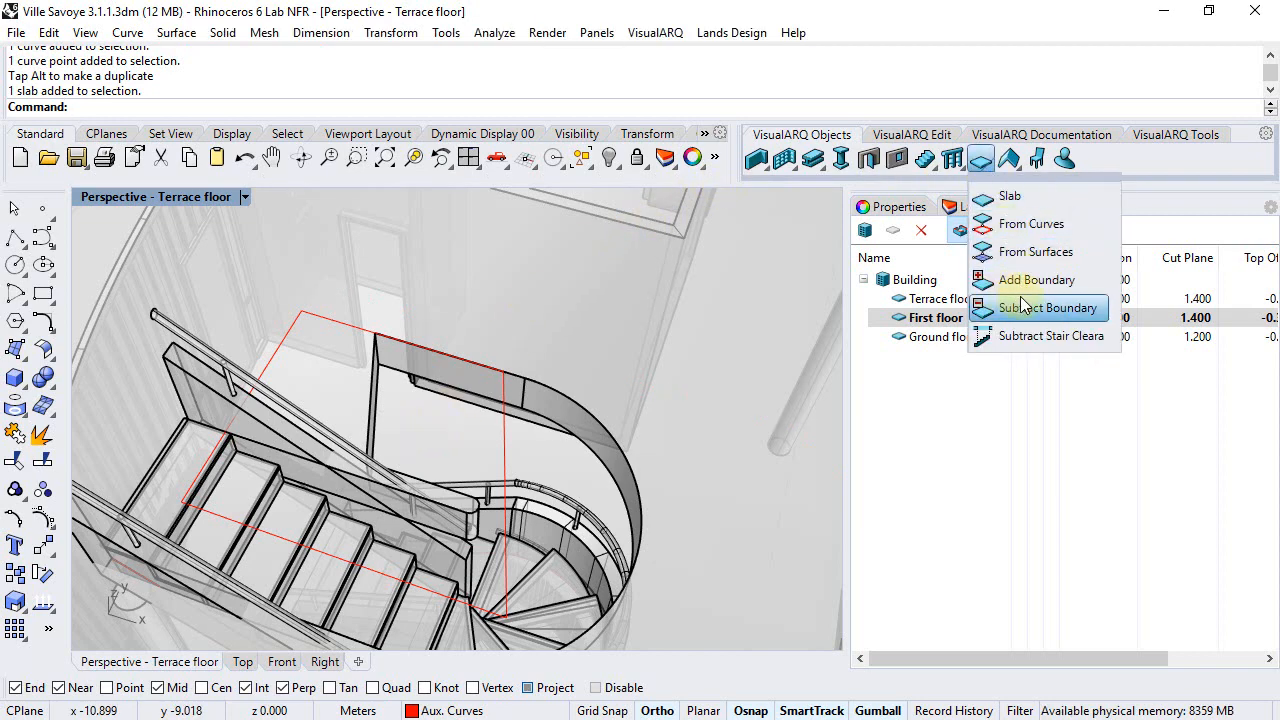
{"action": "left_click", "coordinate": [1052, 308]}
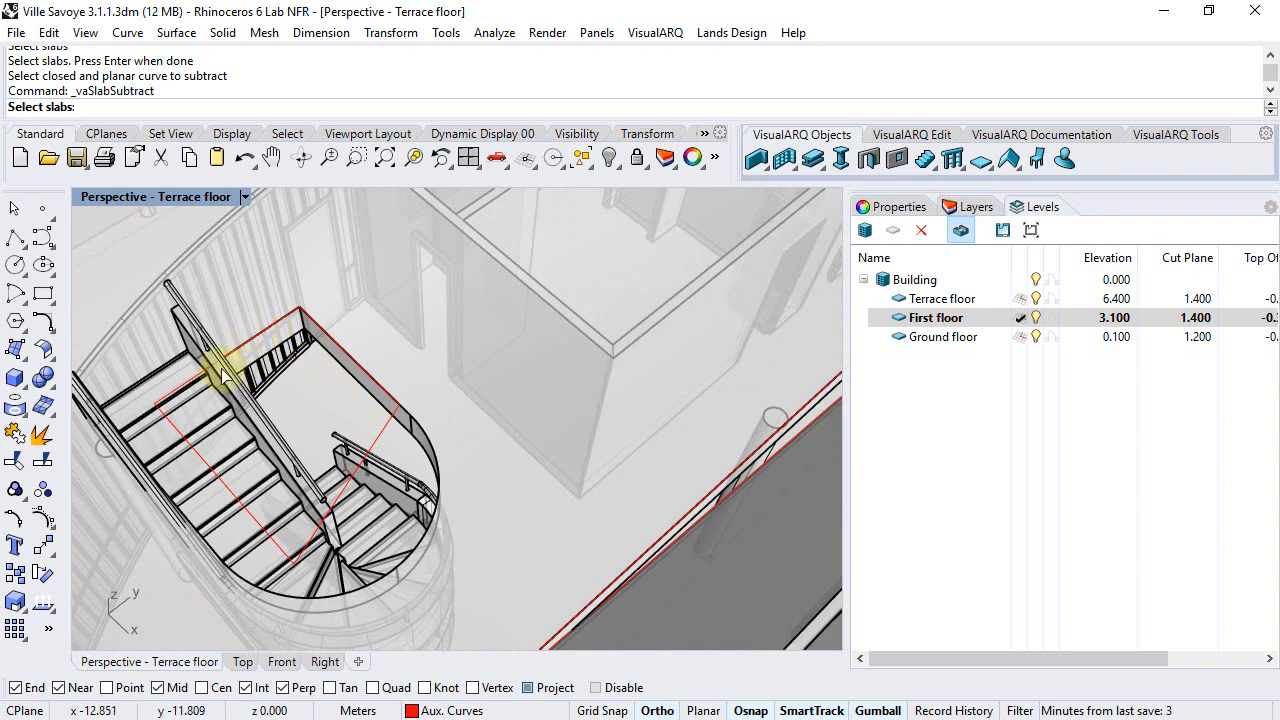
{"action": "left_click", "coordinate": [382, 442]}
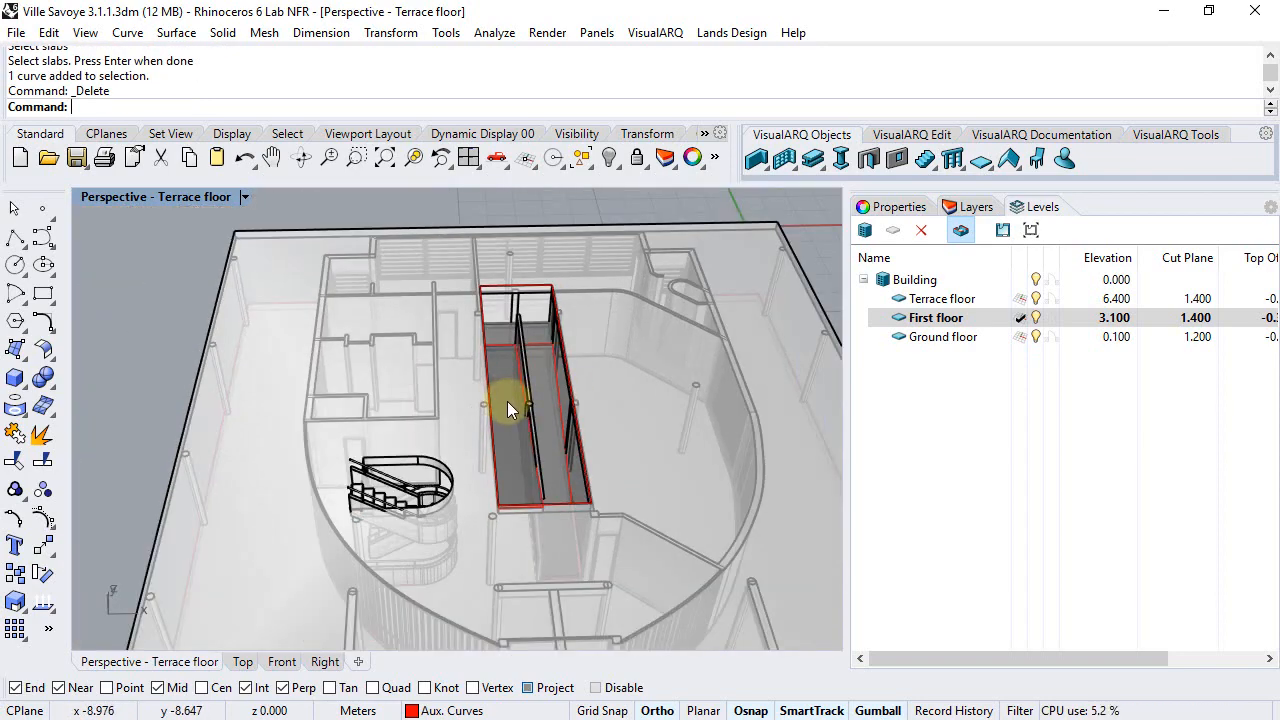
{"action": "left_click_drag", "start_coordinate": [510, 410], "coordinate": [490, 345]}
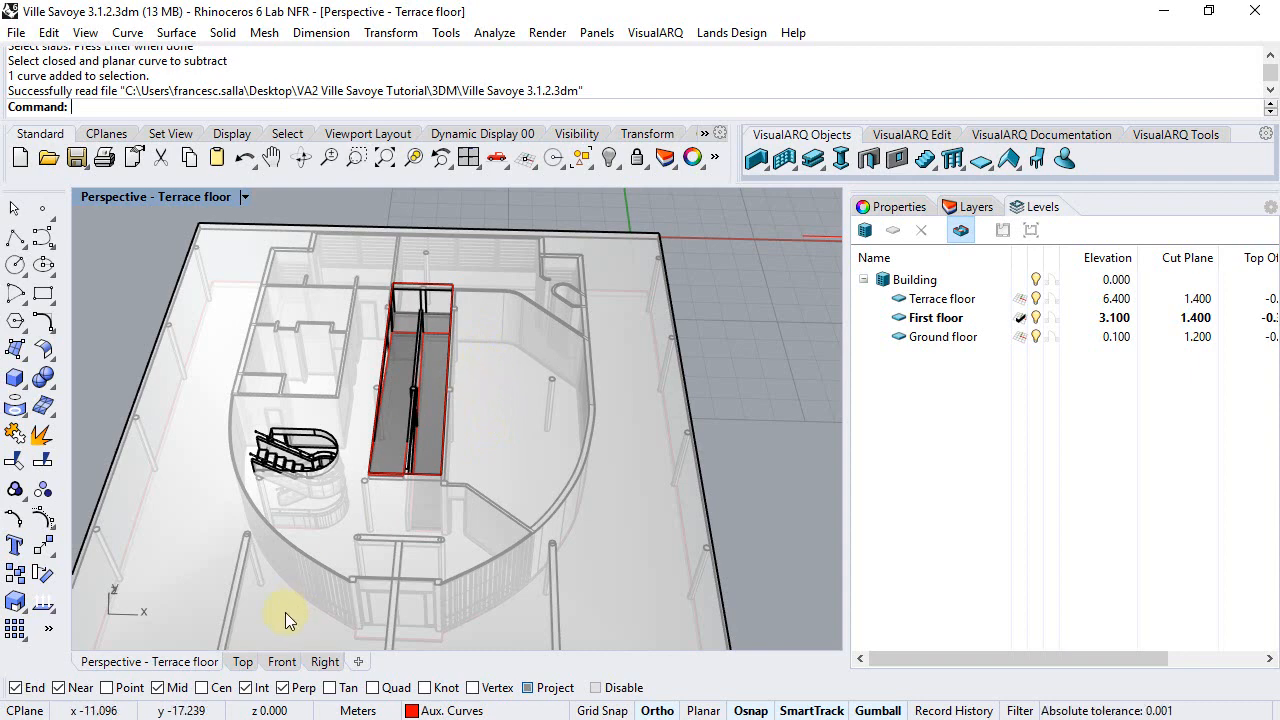
Step: Draw rectangles over the two skylights on the 1F plan in Top view
{"action": "left_click", "coordinate": [242, 661]}
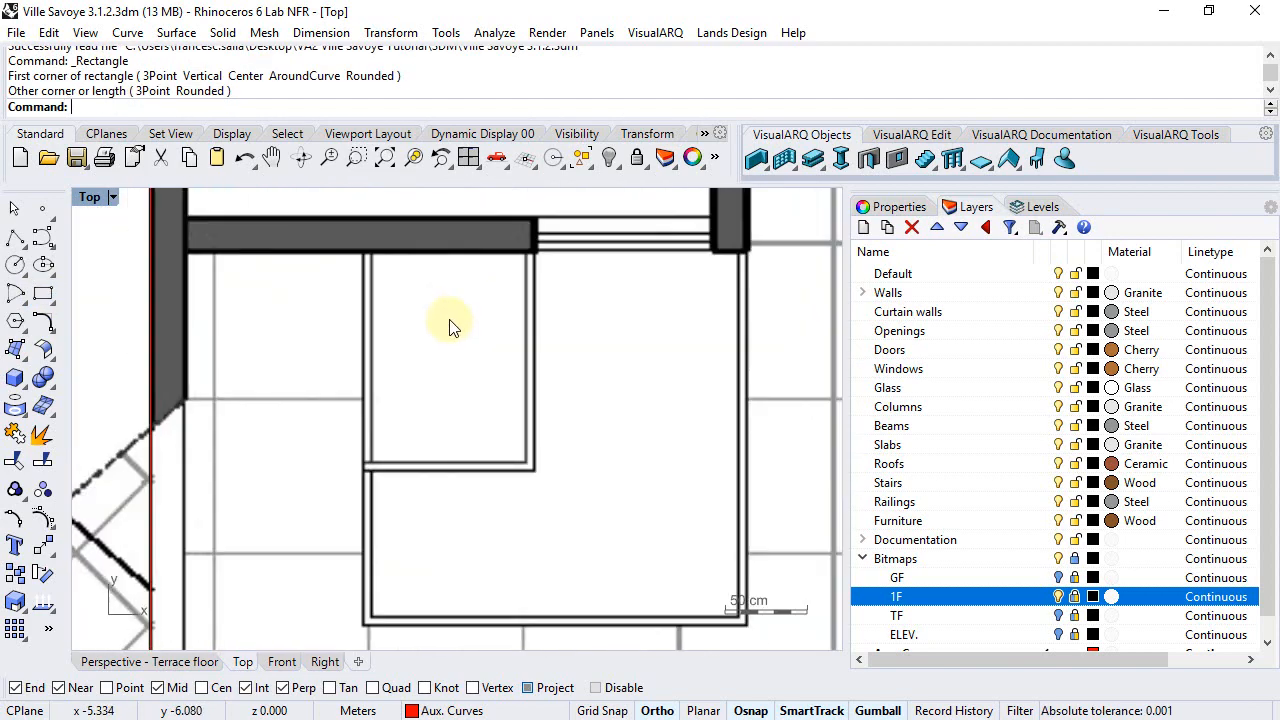
{"action": "left_click", "coordinate": [372, 253]}
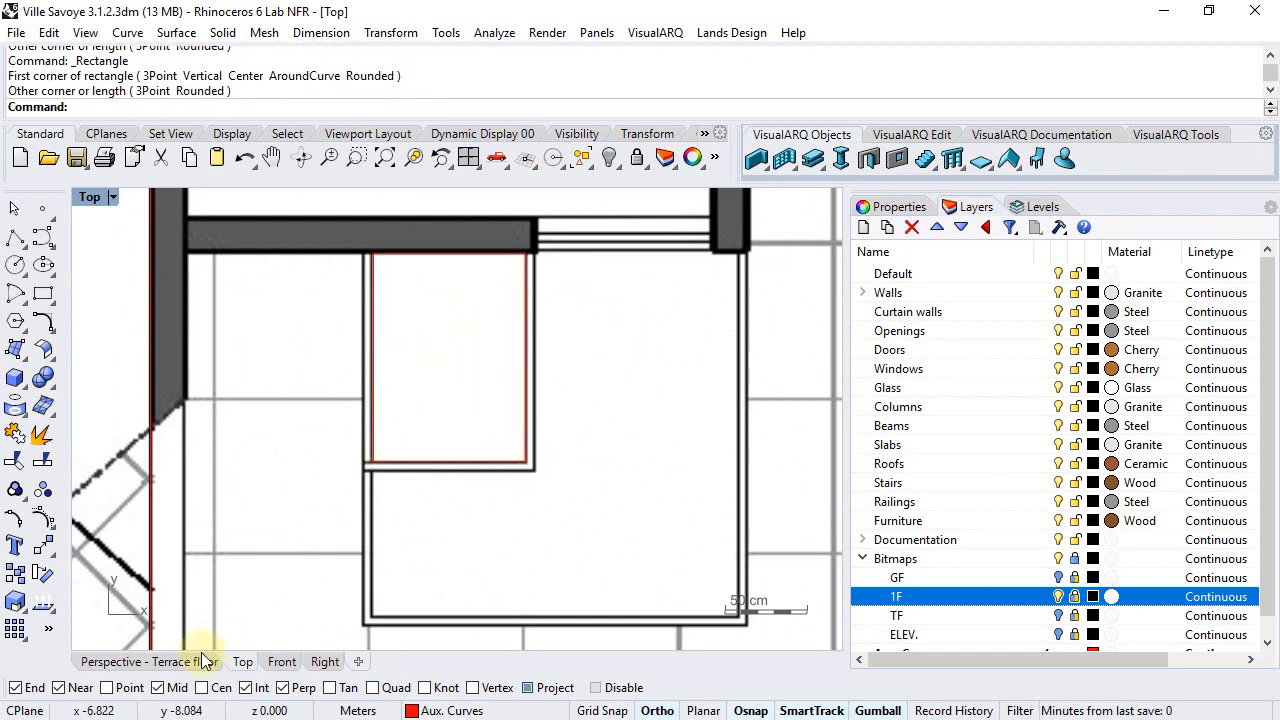
{"action": "left_click", "coordinate": [149, 661]}
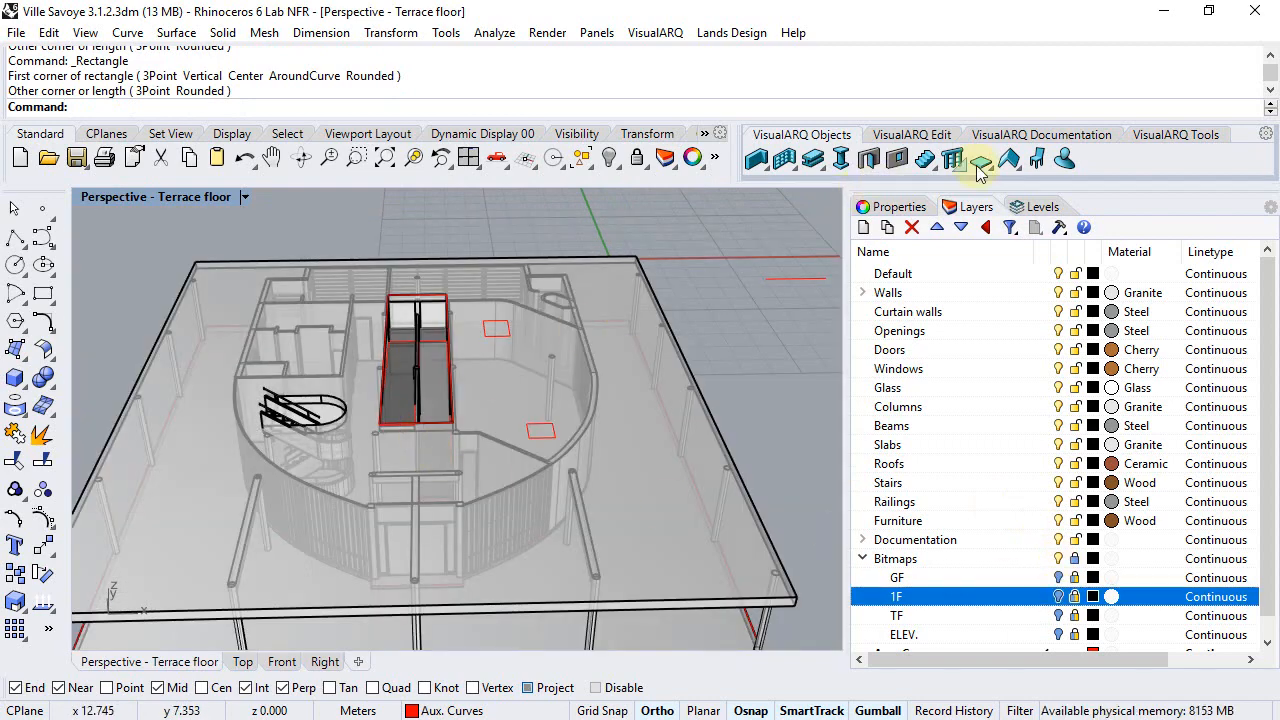
Step: Subtract both skylight rectangles from the first-floor slab
{"action": "left_click", "coordinate": [980, 159]}
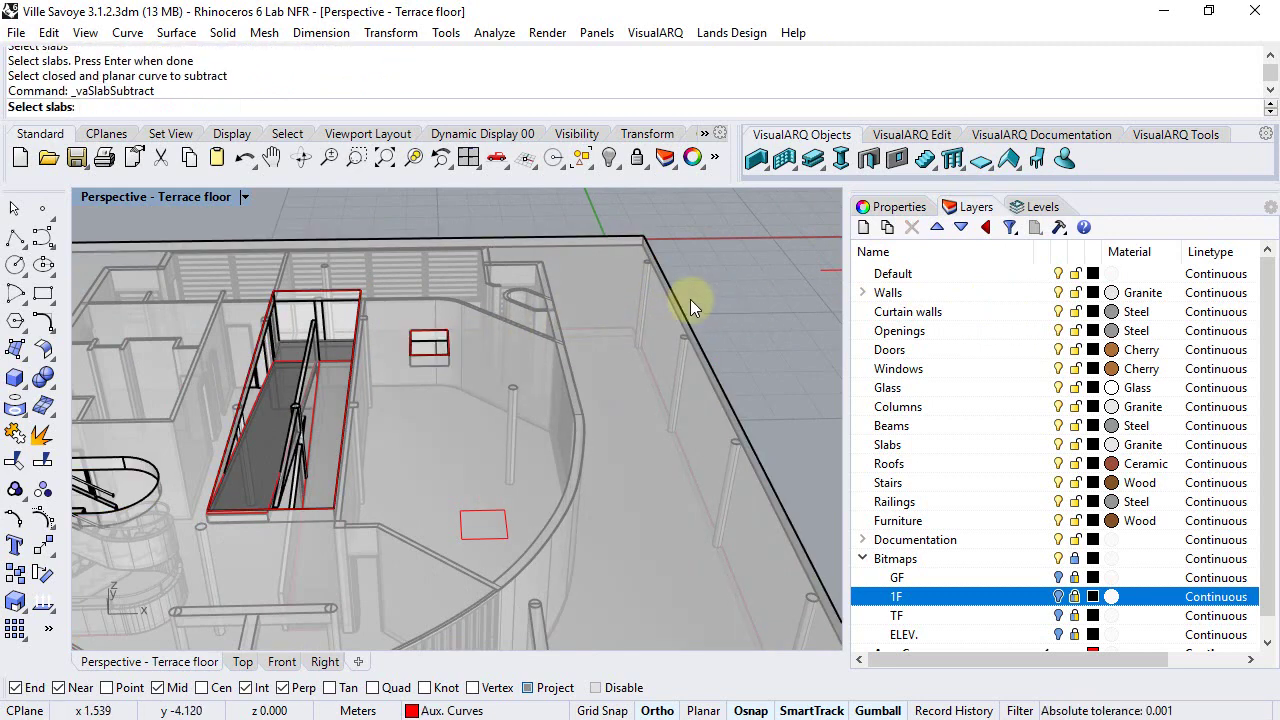
{"action": "left_click", "coordinate": [485, 523]}
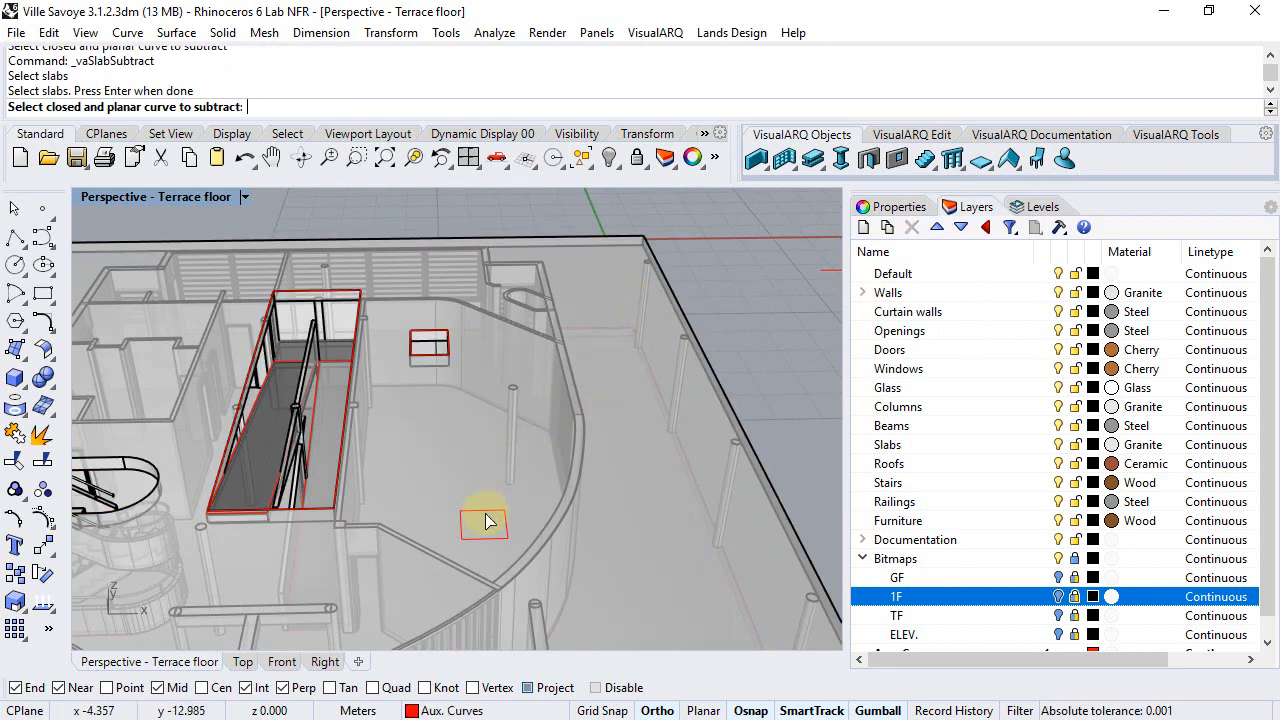
{"action": "left_click_drag", "start_coordinate": [485, 520], "coordinate": [550, 460]}
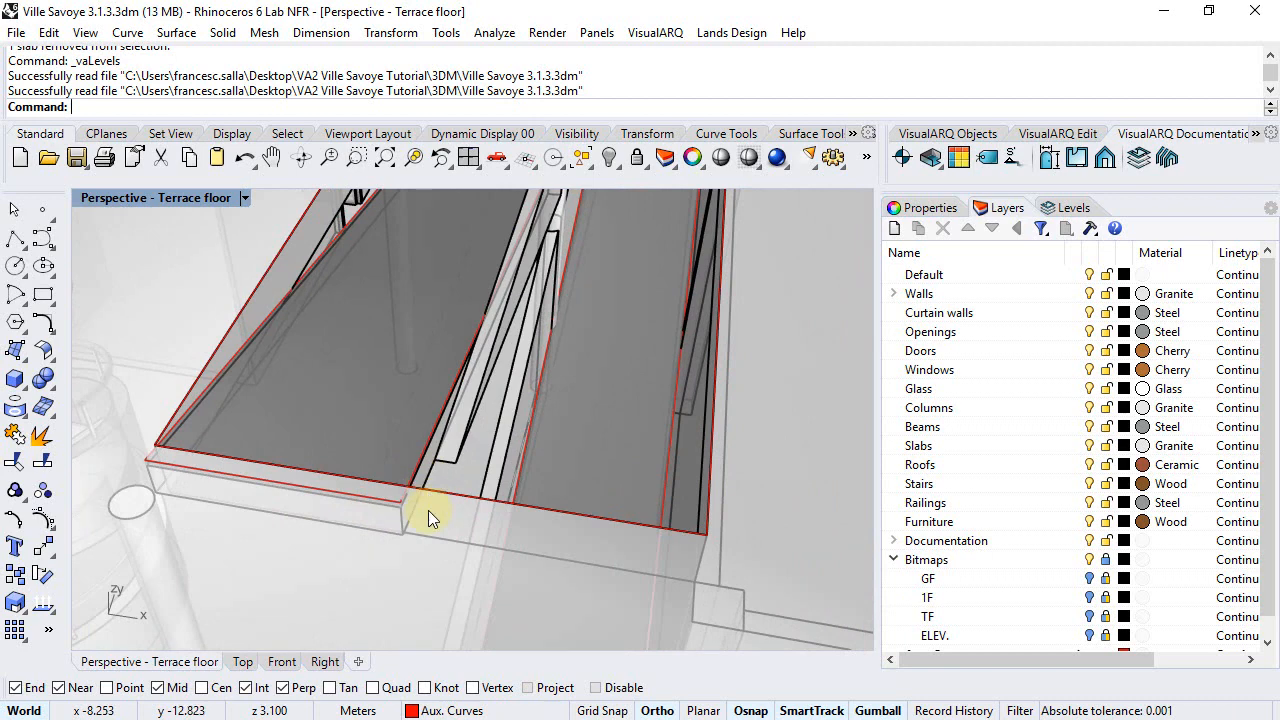
{"action": "mouse_move", "coordinate": [262, 492]}
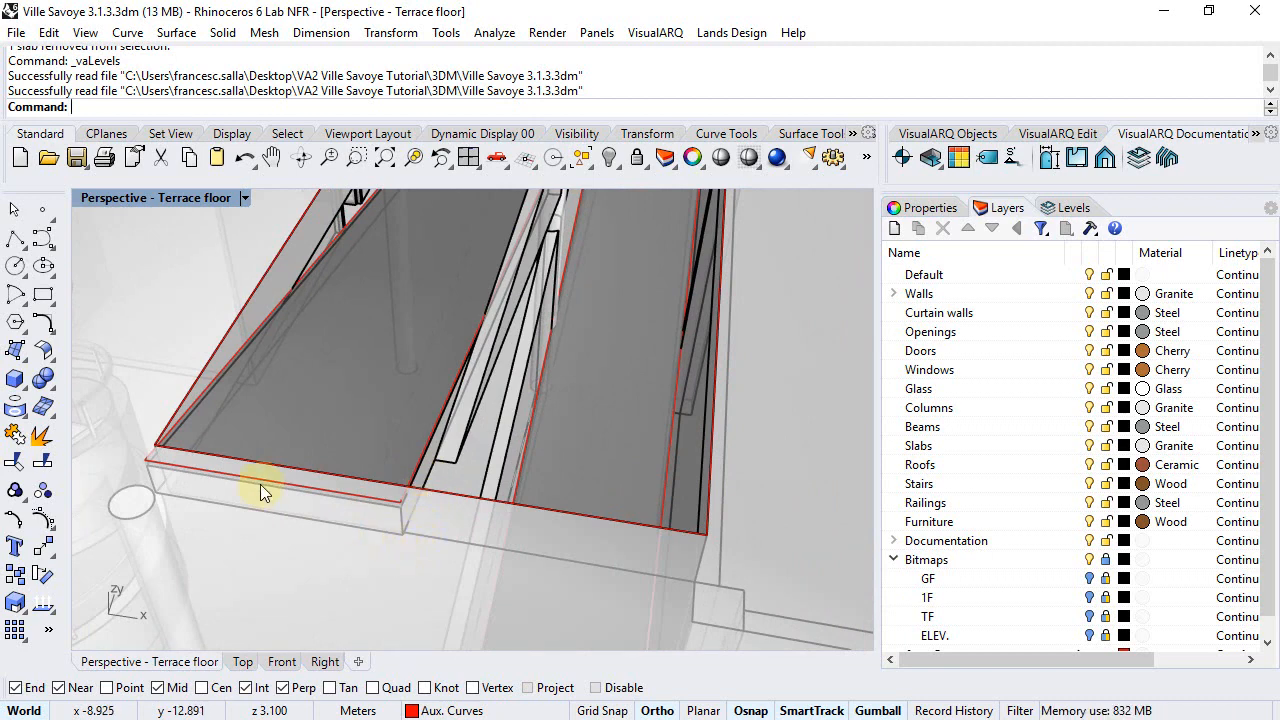
Step: Move the slab's corner grip to the apparent intersection on the ramp edge
{"action": "left_click", "coordinate": [262, 492]}
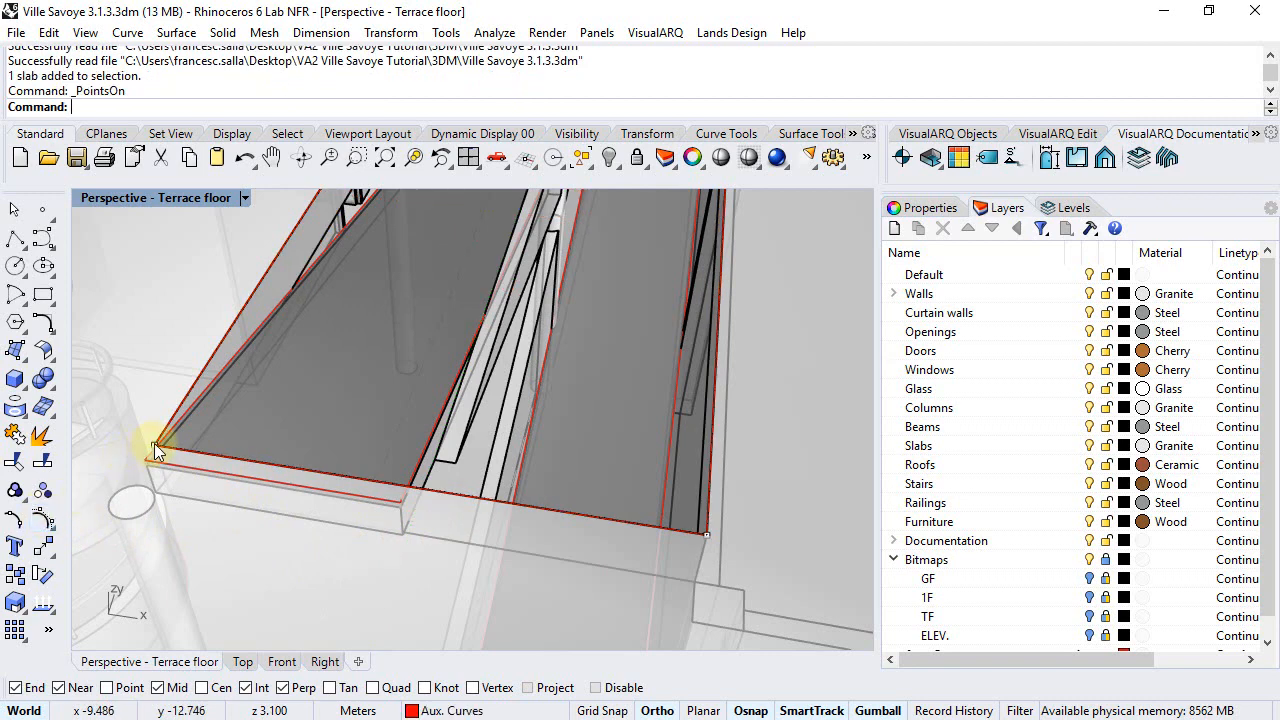
{"action": "left_click", "coordinate": [155, 447]}
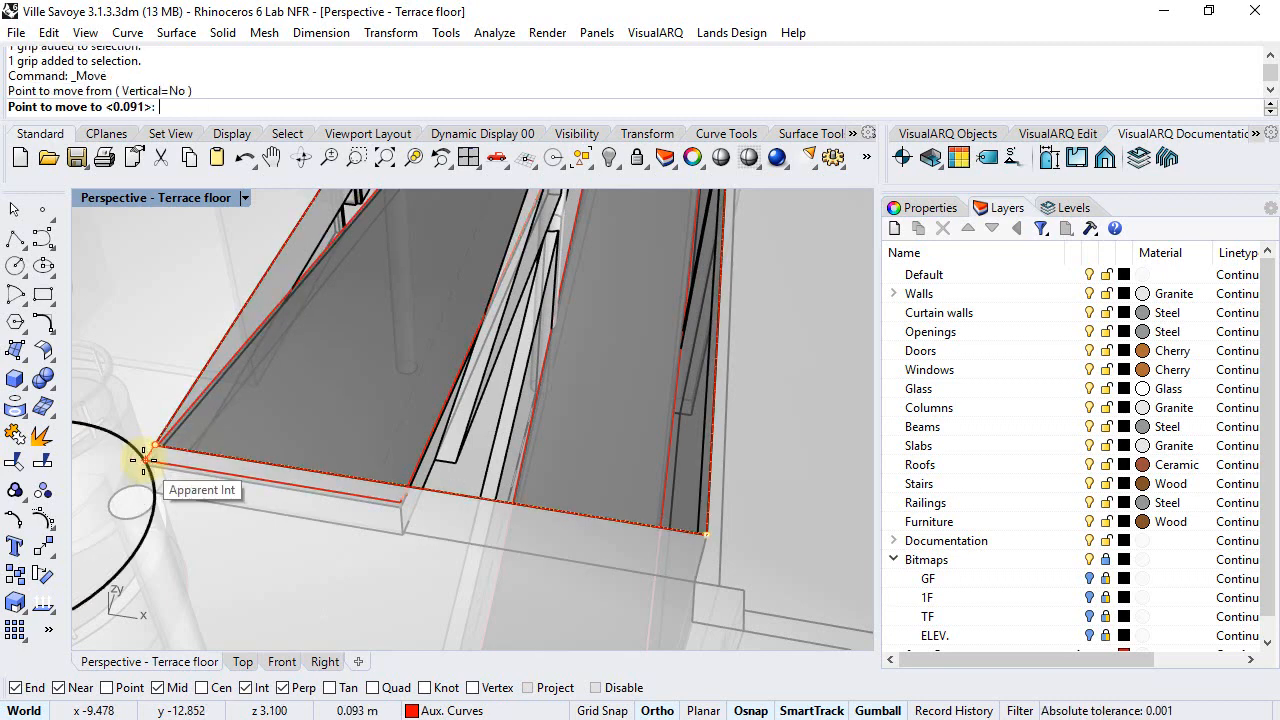
{"action": "left_click", "coordinate": [150, 460]}
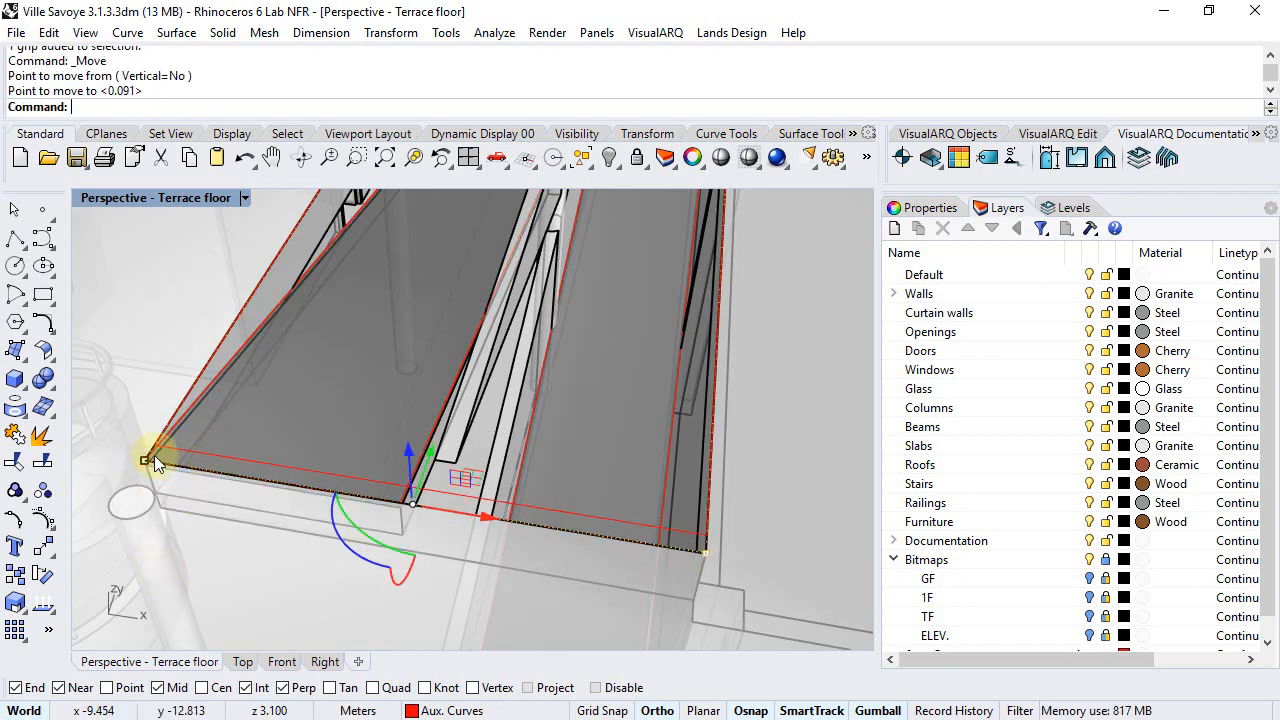